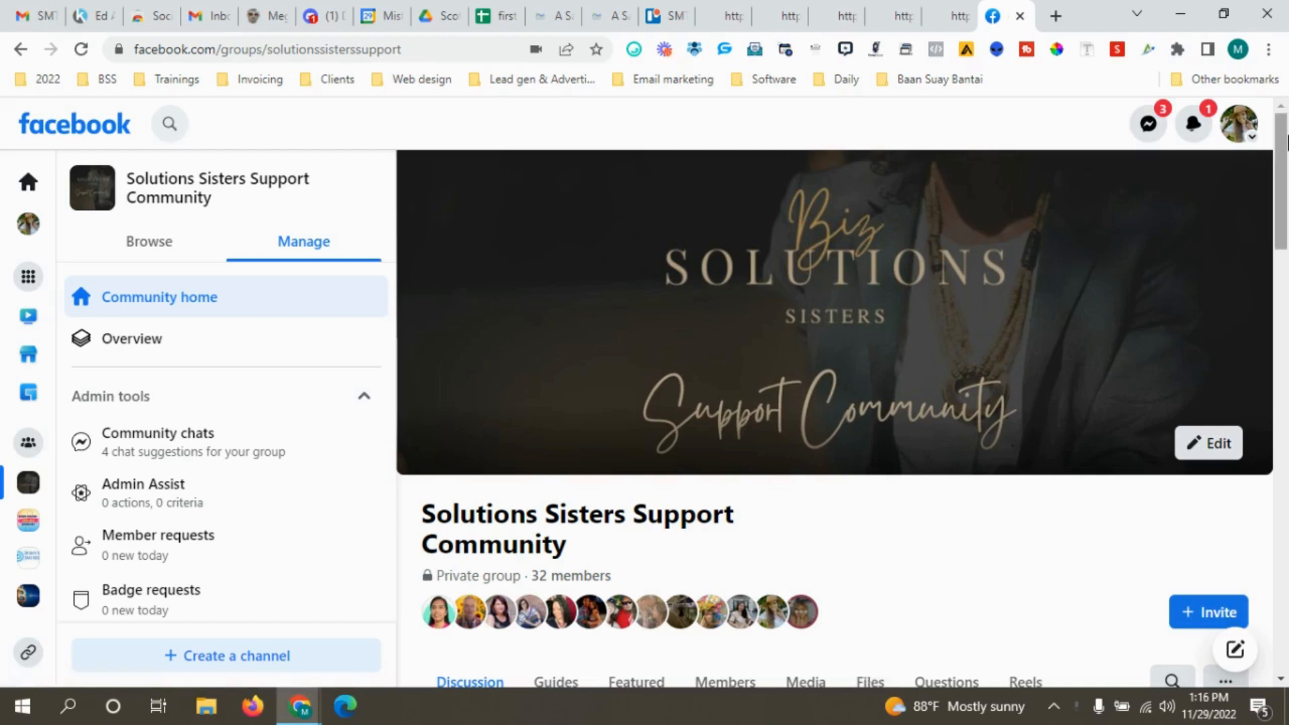
- Scroll the Solutions Sisters Support Community group page and open its Members tab
{"action": "scroll", "scroll_direction": "down", "scroll_amount": 3}
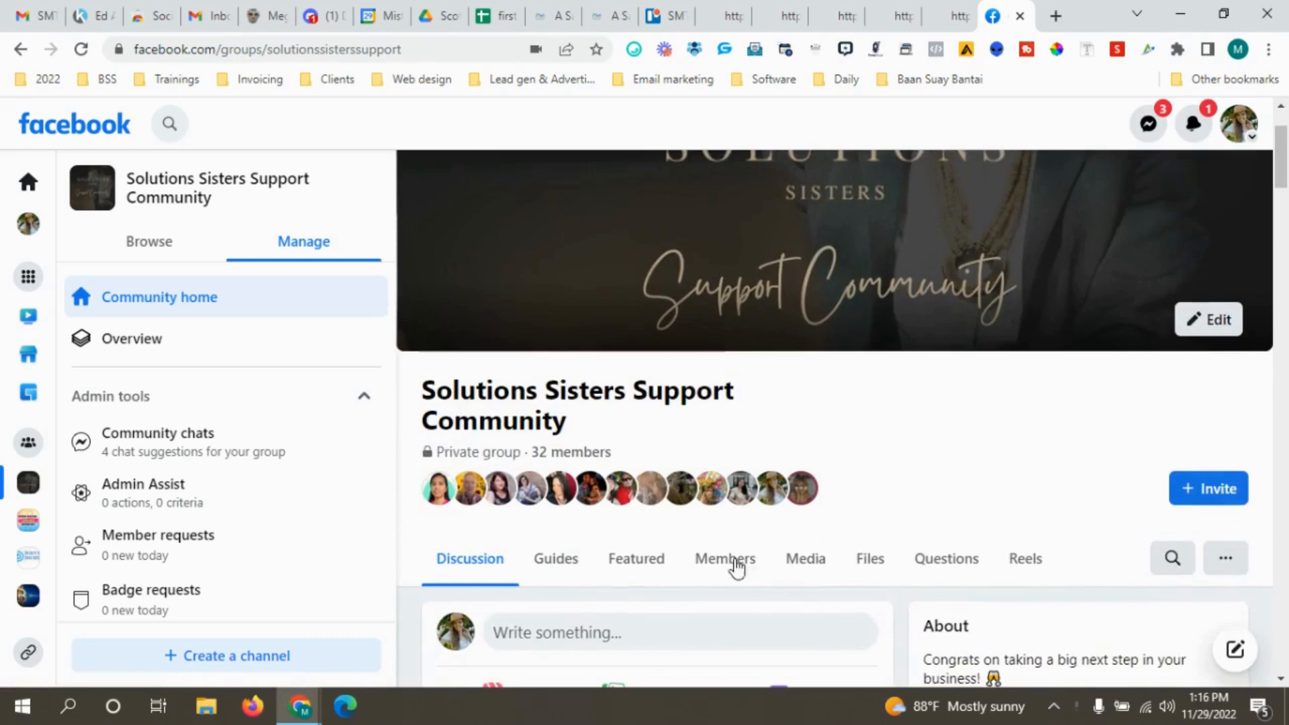
{"action": "left_click", "coordinate": [724, 558]}
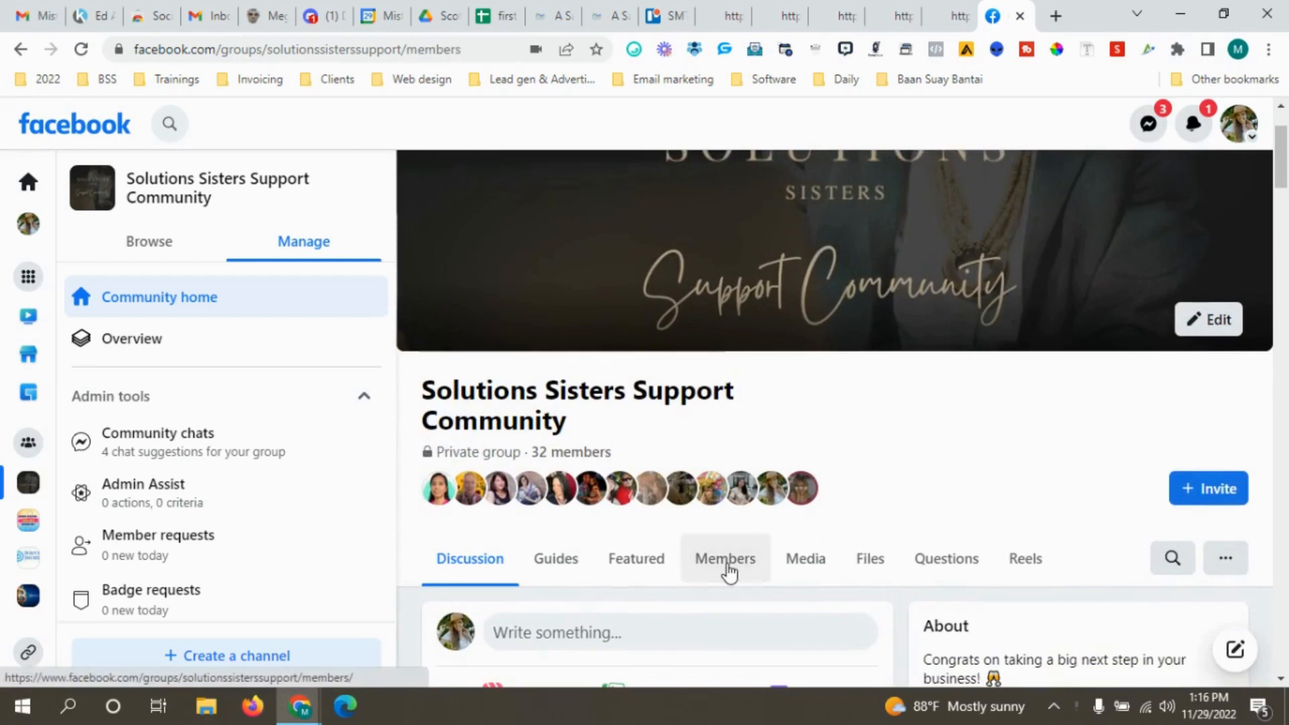
- Scroll the Members page to show the 32 members and the Admins & moderators section
{"action": "left_click", "coordinate": [724, 558]}
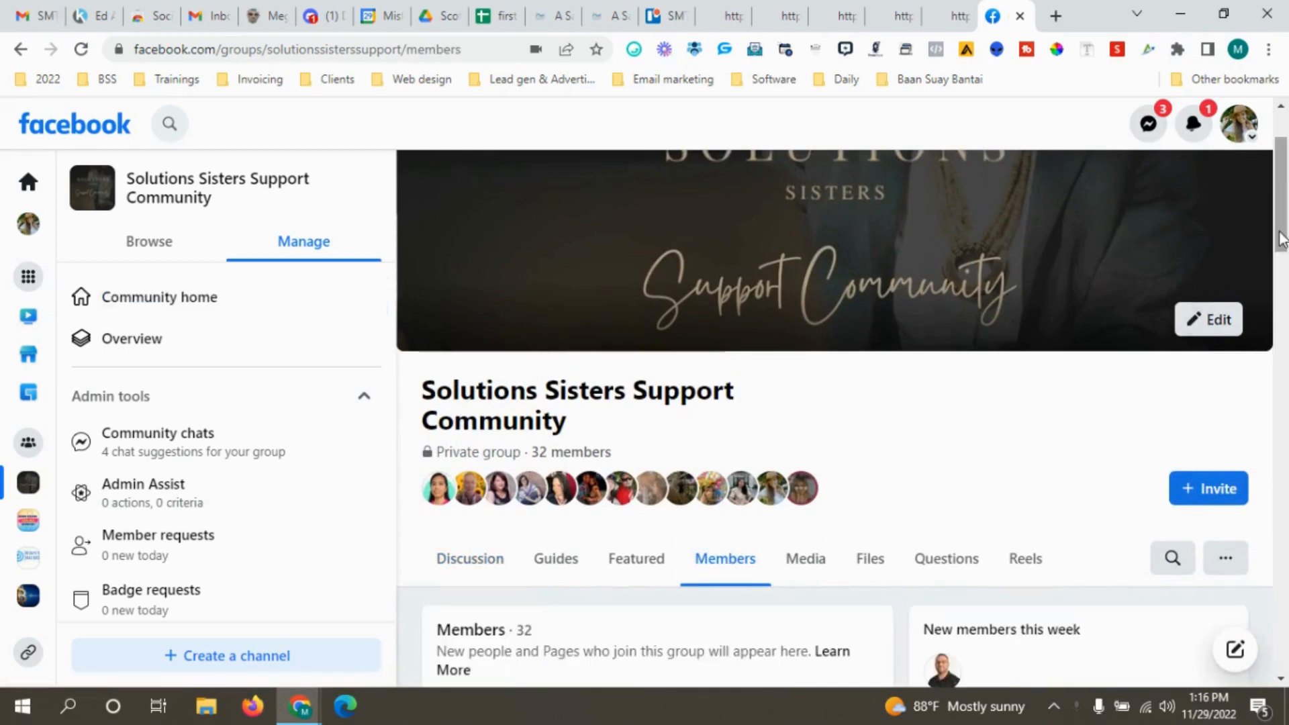
{"action": "scroll", "scroll_direction": "down", "scroll_amount": 3}
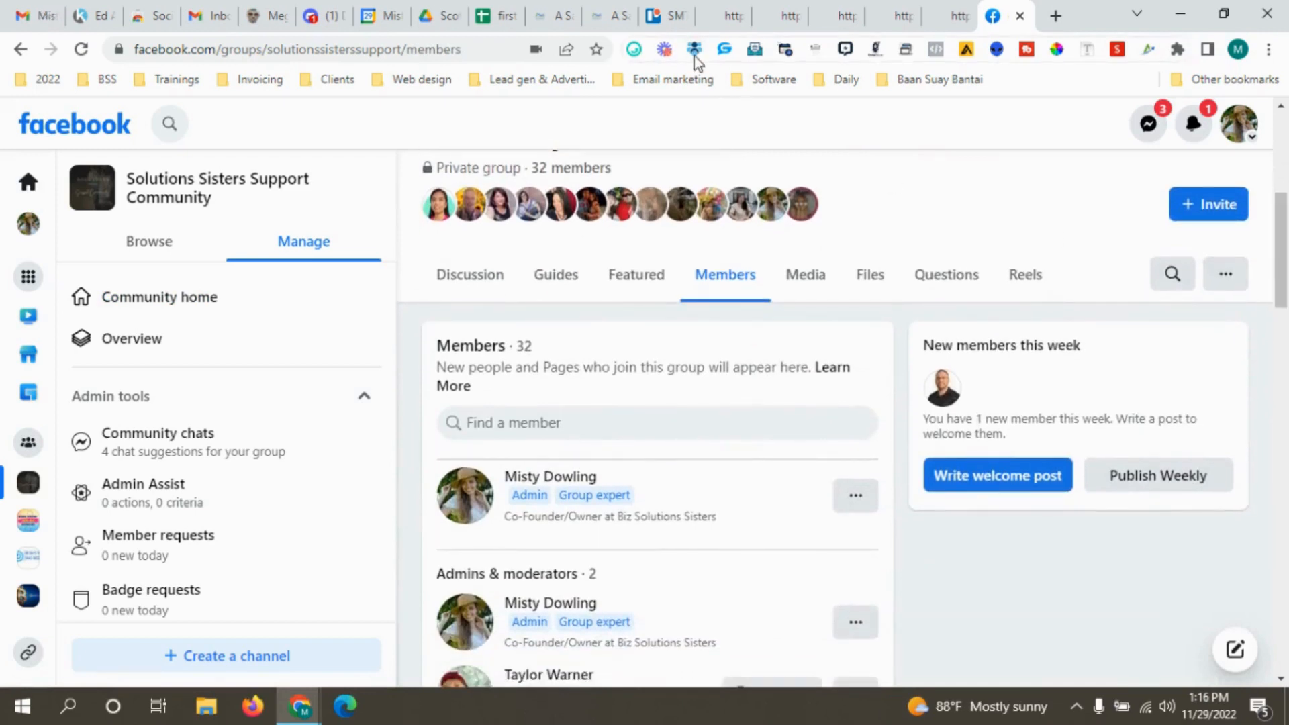
{"action": "mouse_move", "coordinate": [704, 41]}
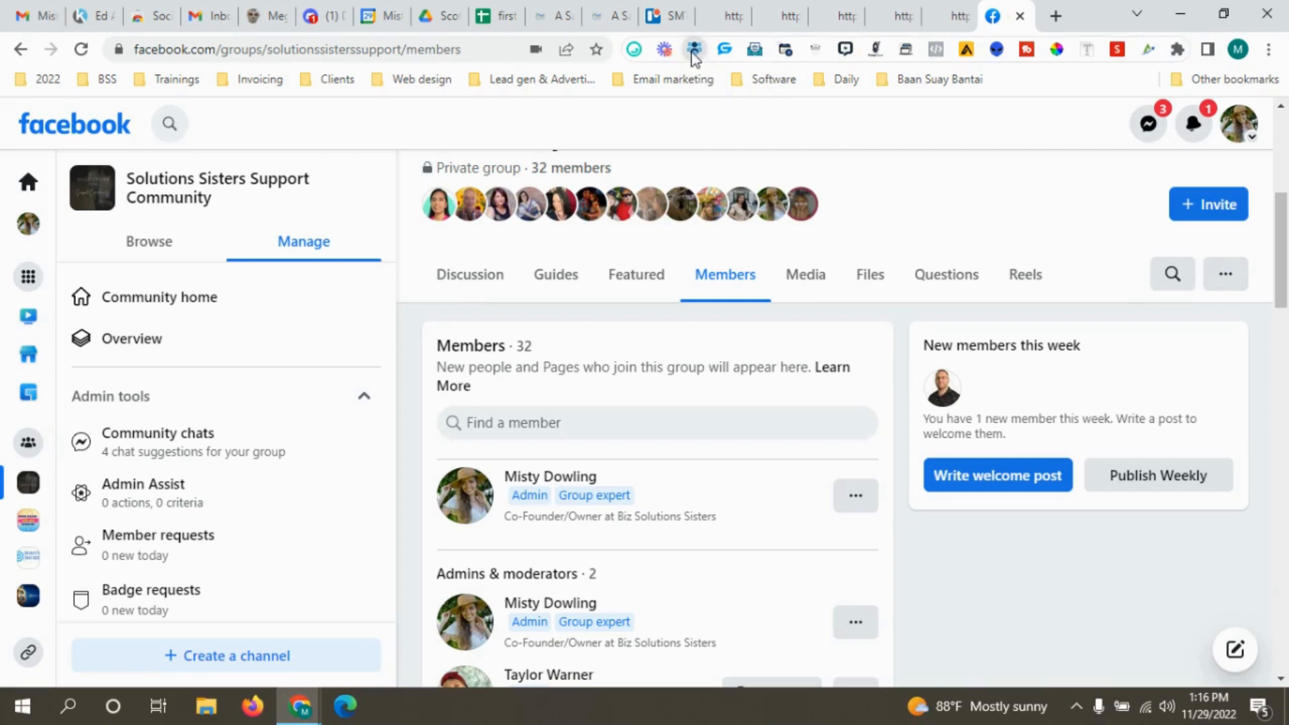
- Launch Member Mover from the toolbar, keeping 'Select Name & Profile Id only' selected
{"action": "left_click", "coordinate": [693, 49]}
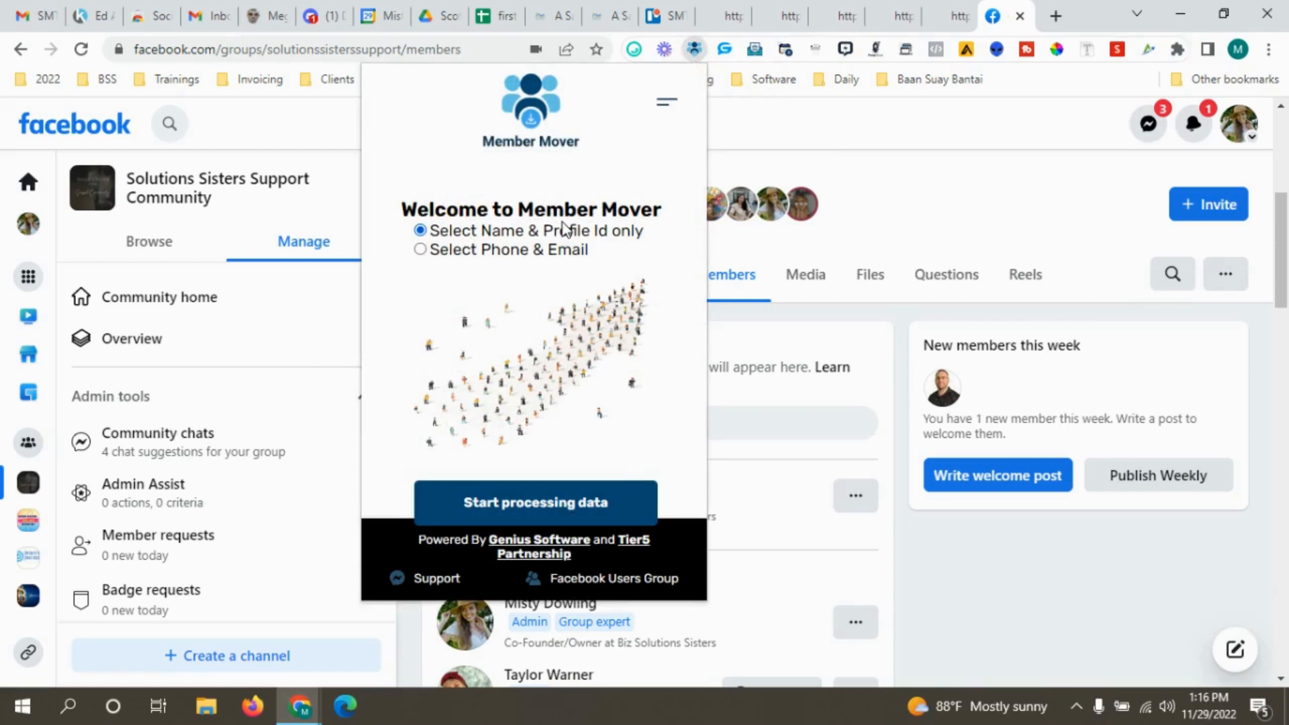
{"action": "mouse_move", "coordinate": [450, 267]}
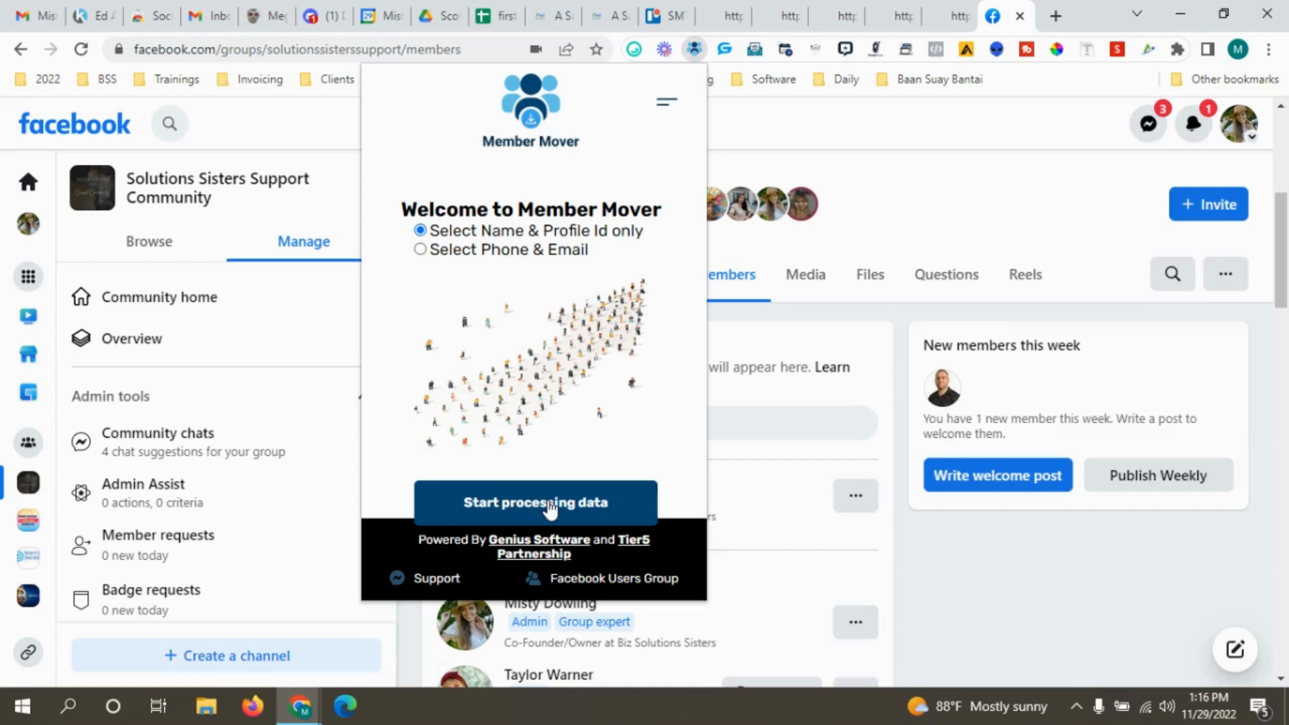
- Start Member Mover's data processing so the collected-members counter begins running
{"action": "left_click", "coordinate": [537, 502]}
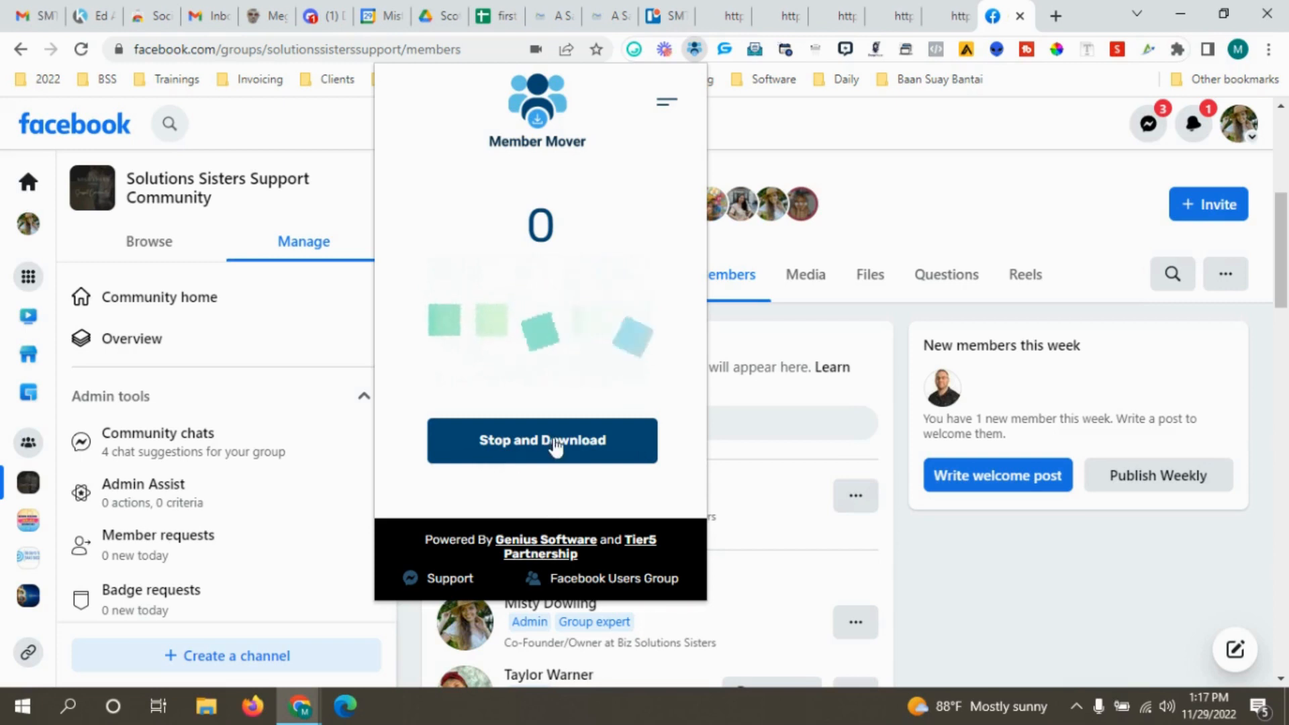
{"action": "mouse_move", "coordinate": [552, 195]}
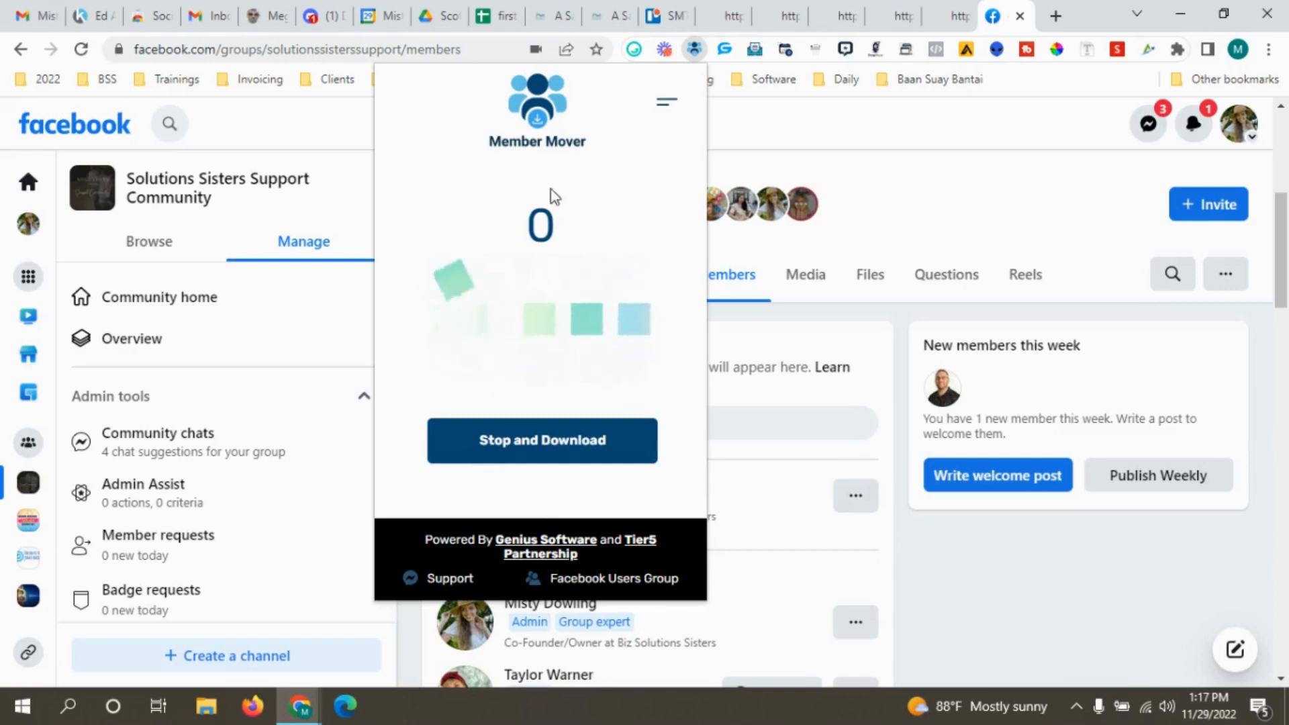